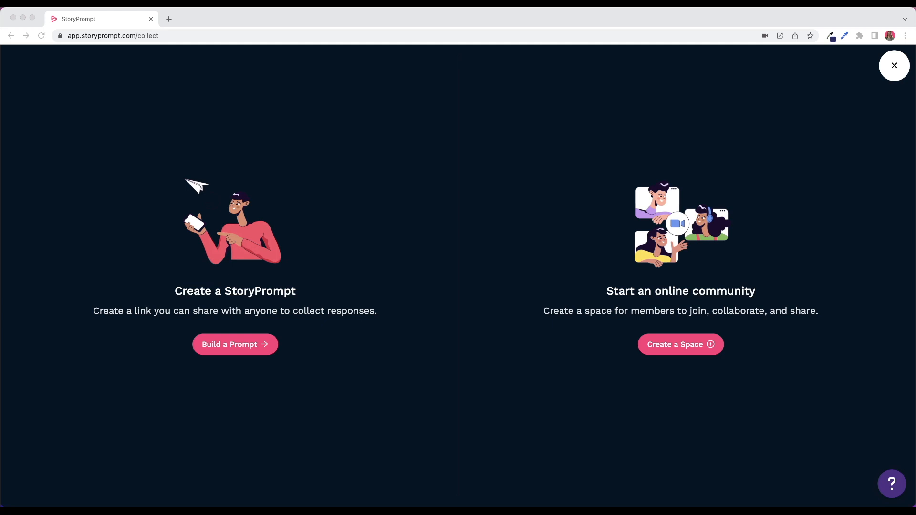
mouse_move(235, 345)
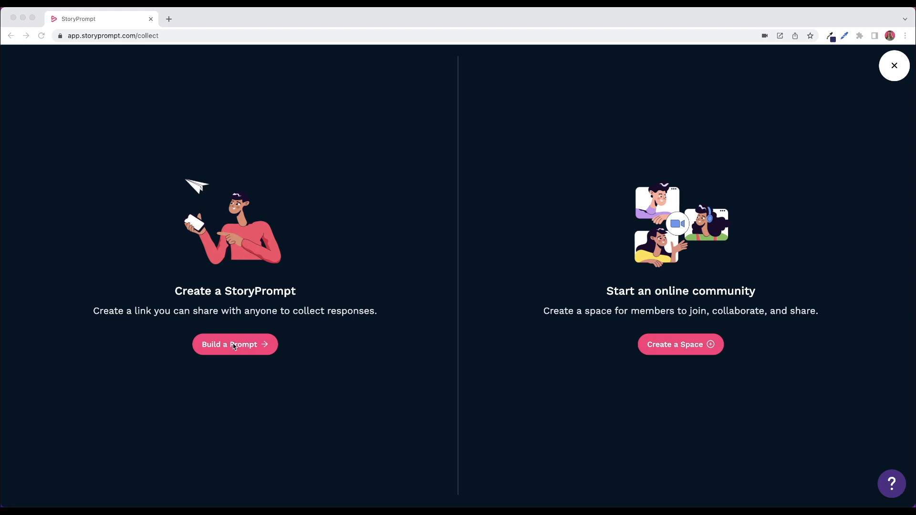
Step: Start a new StoryPrompt via 'Build a Prompt' on the collect page
click(234, 344)
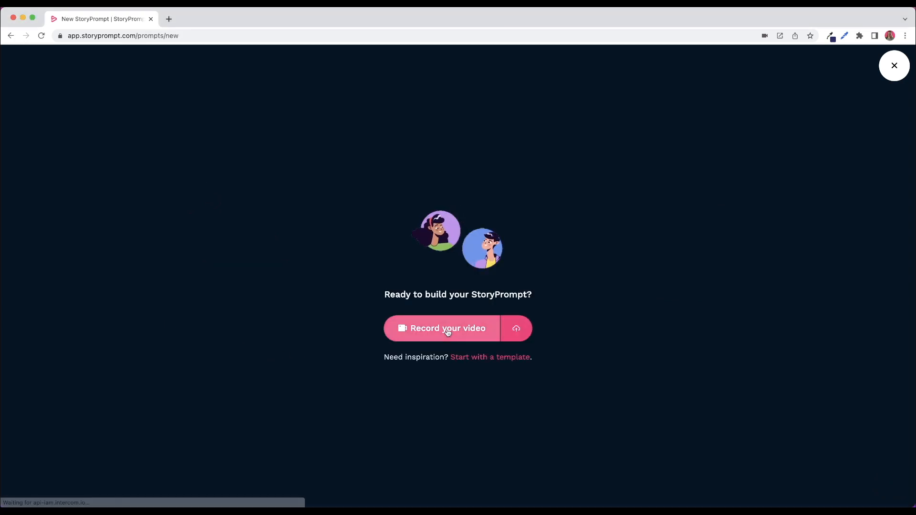
Step: Record the prompt video with the camera and accept the take
click(447, 328)
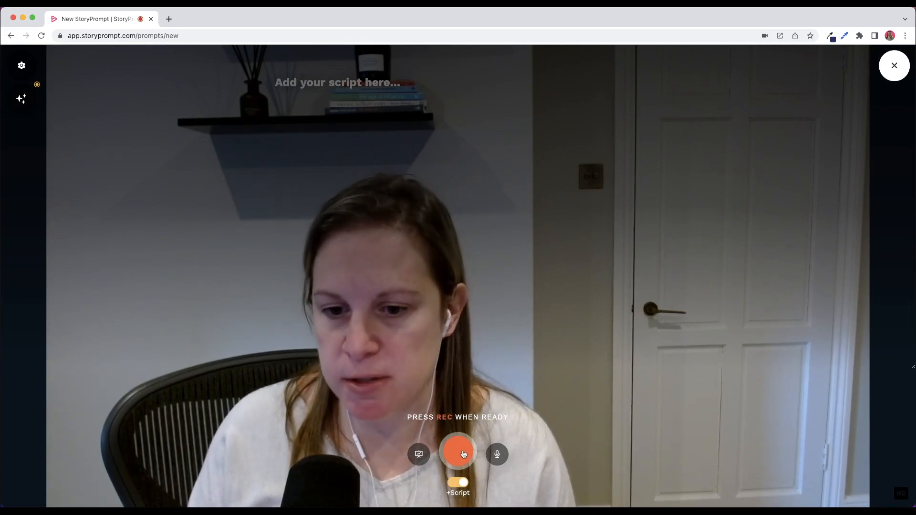
click(457, 455)
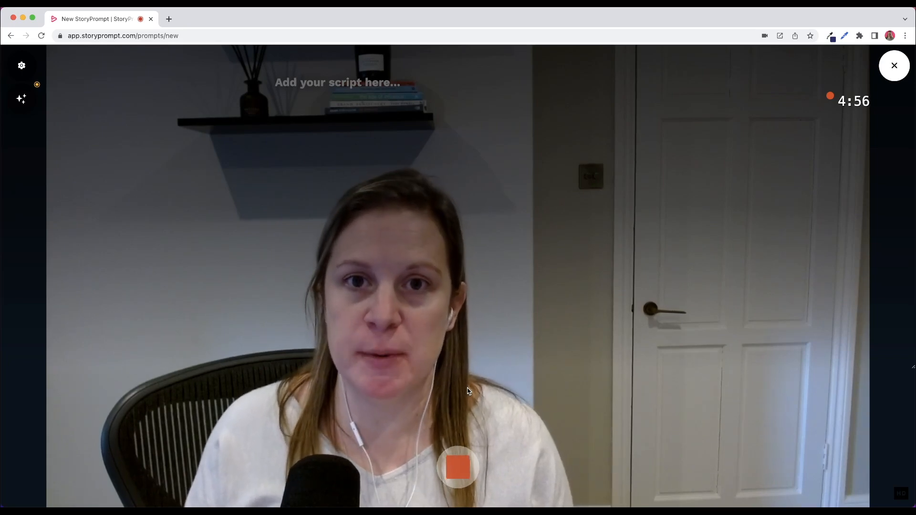
click(458, 467)
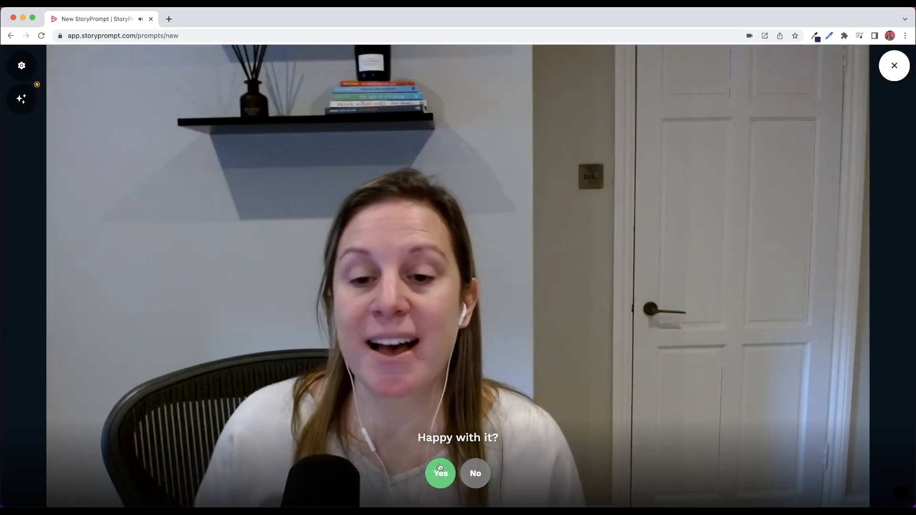
click(440, 474)
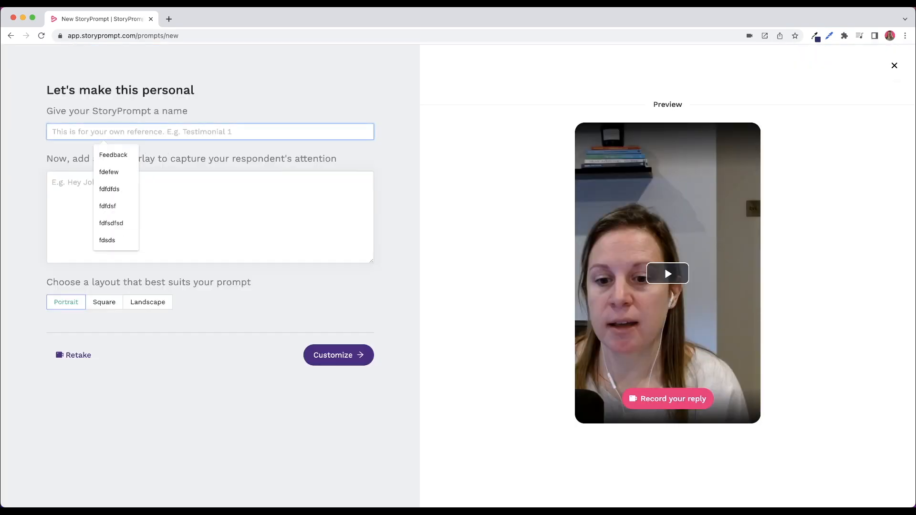
Step: Name the prompt 'Feedback' with overlay text 'How was your experience?' in portrait layout and continue
click(113, 155)
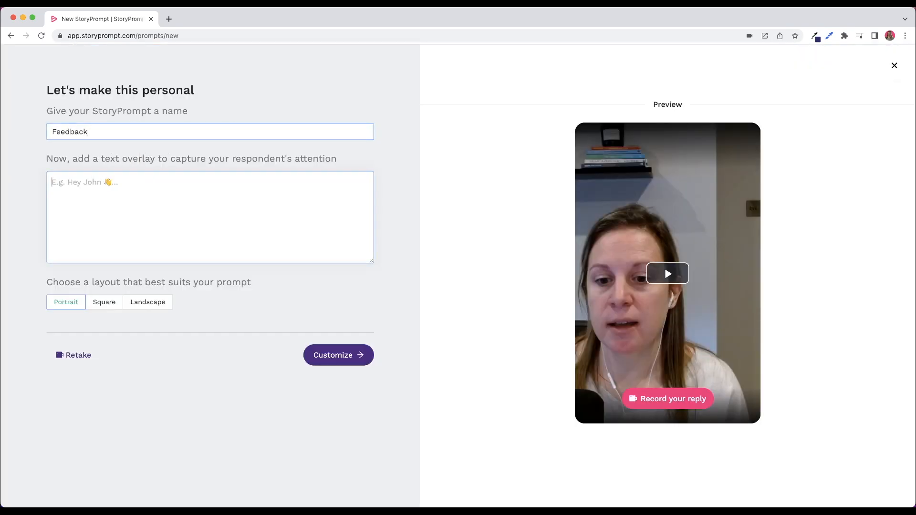
text(How was your experience?)
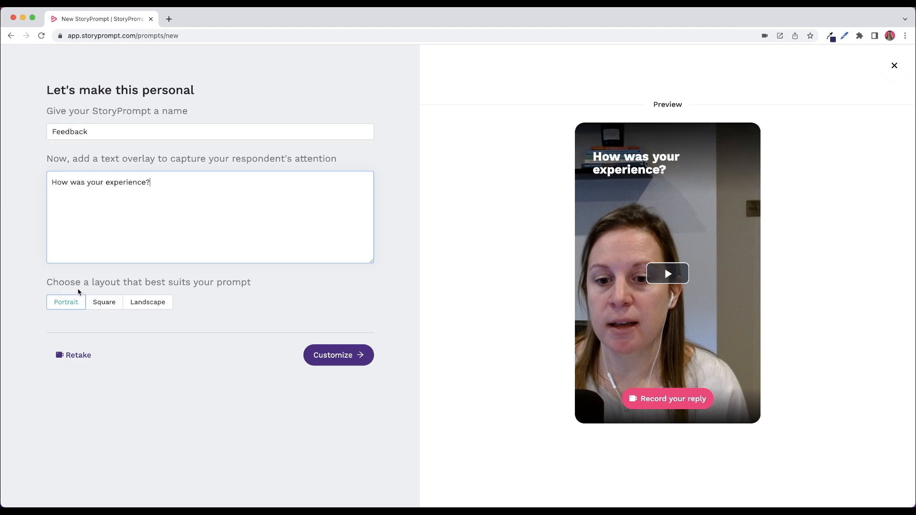
mouse_move(66, 302)
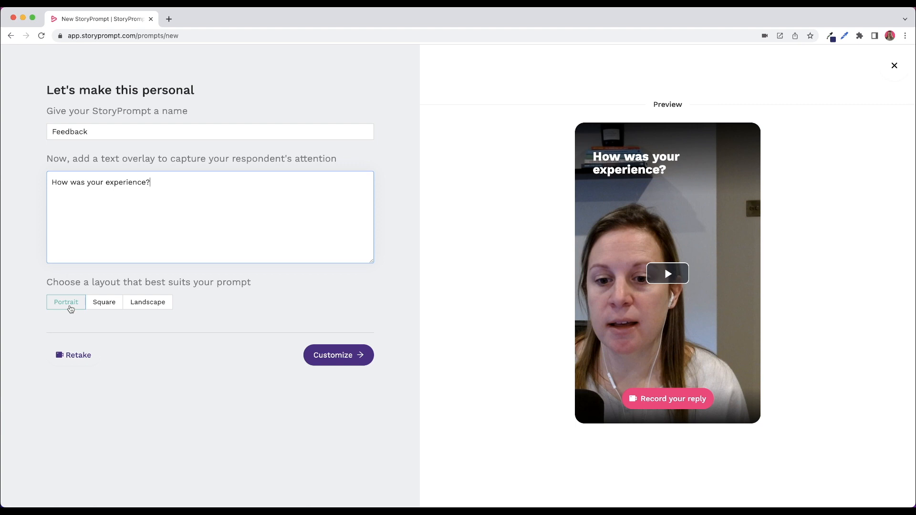
mouse_move(257, 341)
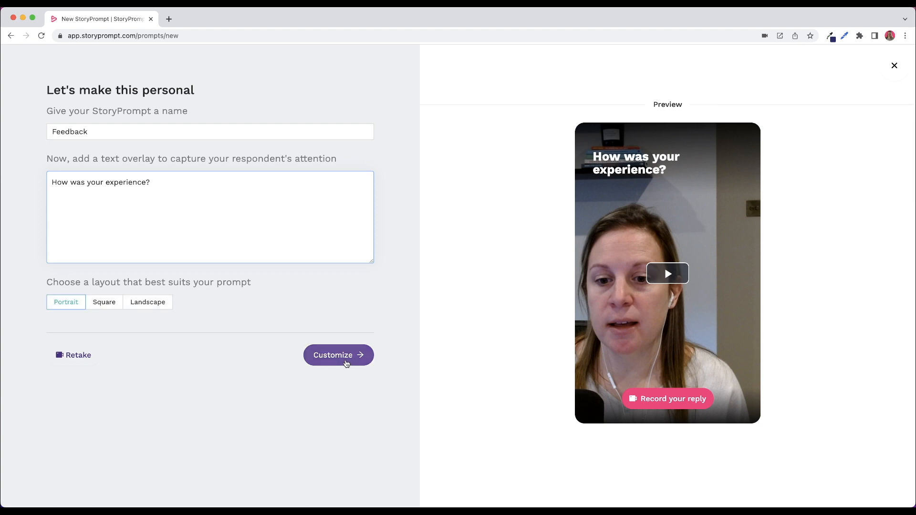
click(338, 355)
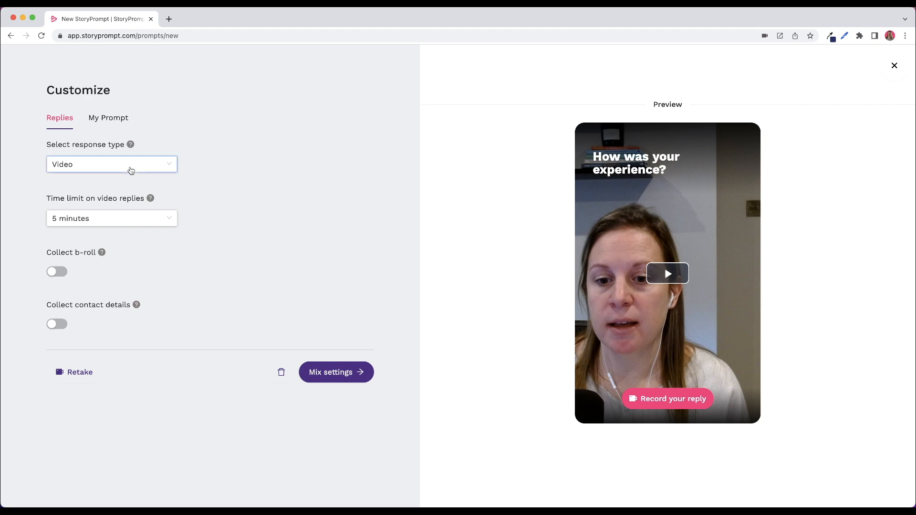
click(111, 164)
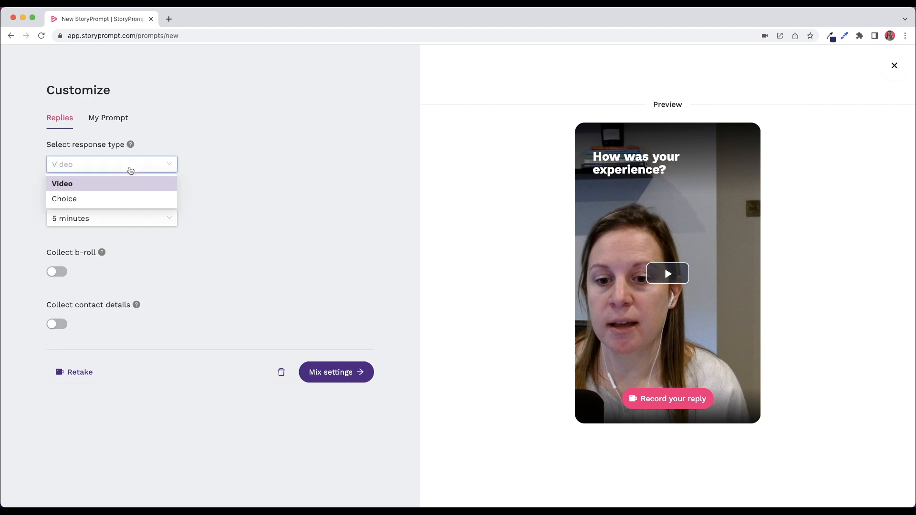
click(64, 198)
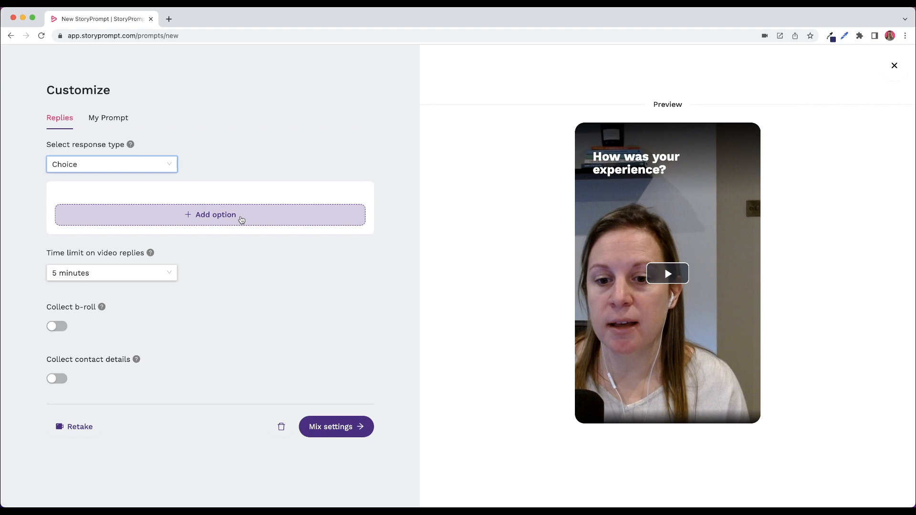
click(210, 214)
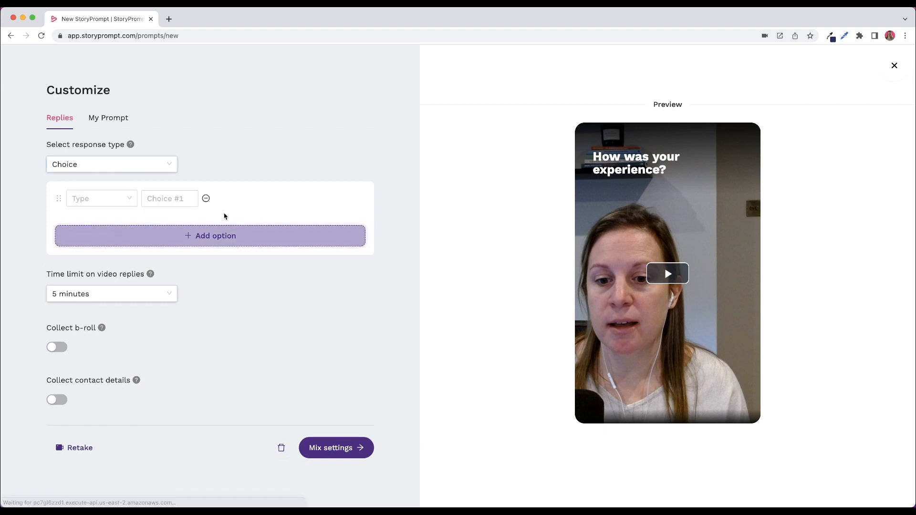
click(100, 198)
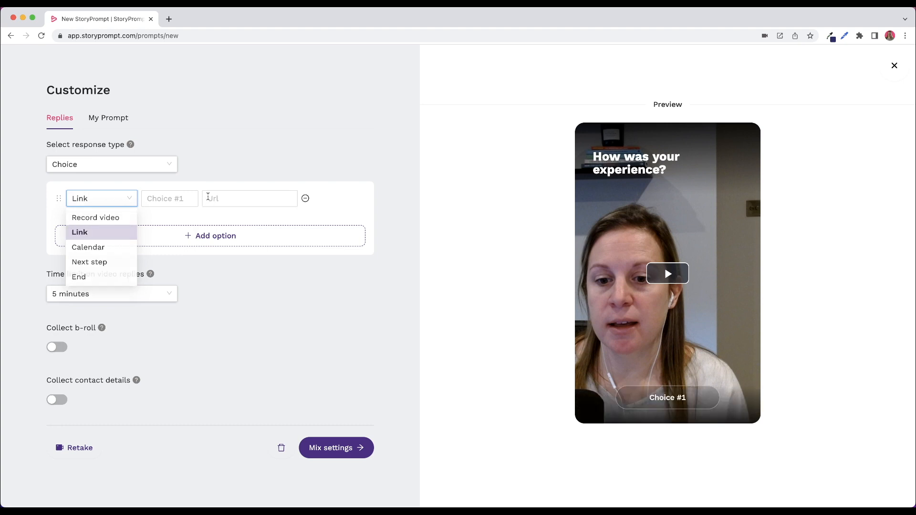
click(169, 199)
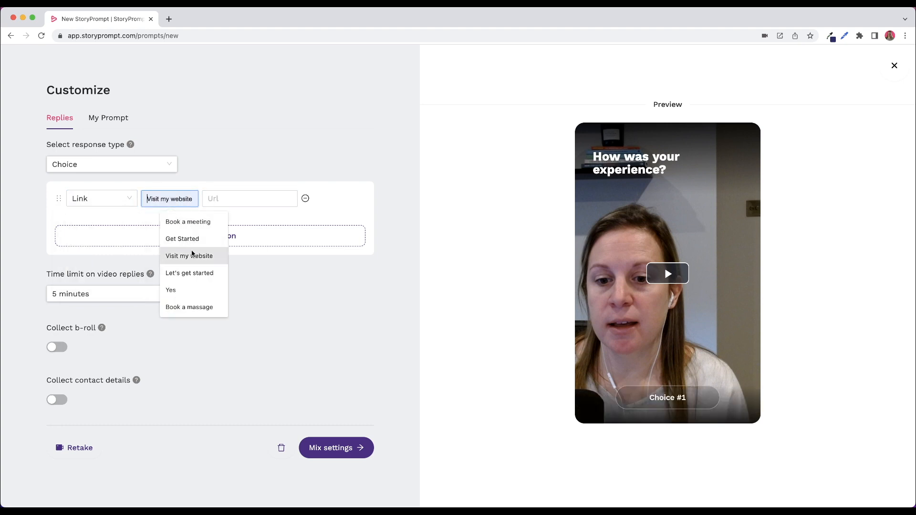
text(http://google.com)
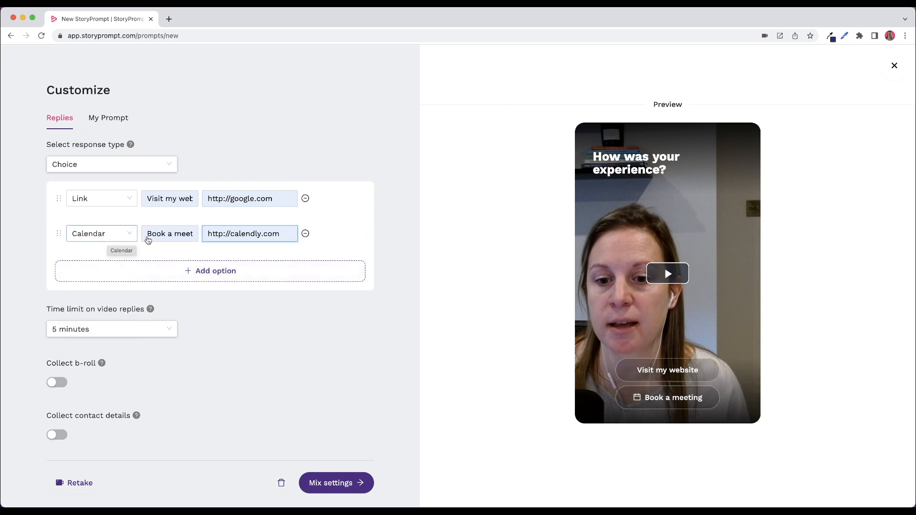
click(170, 232)
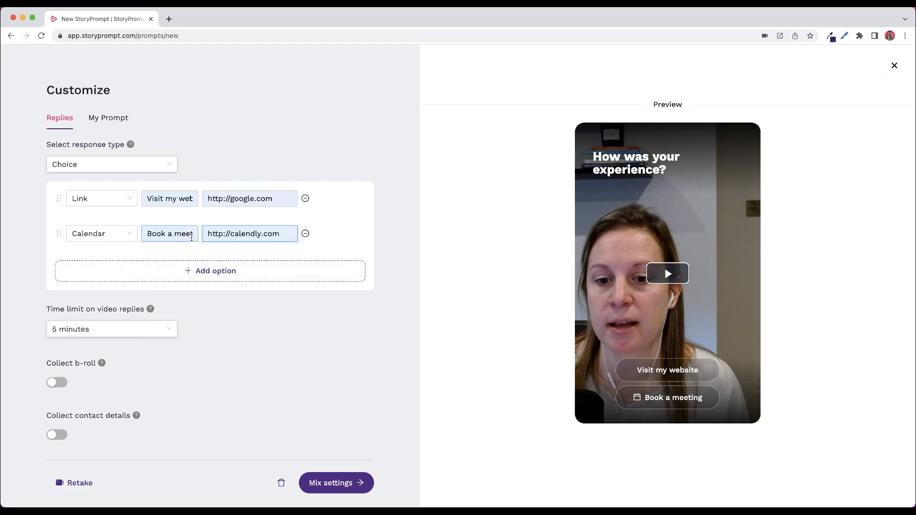
click(111, 164)
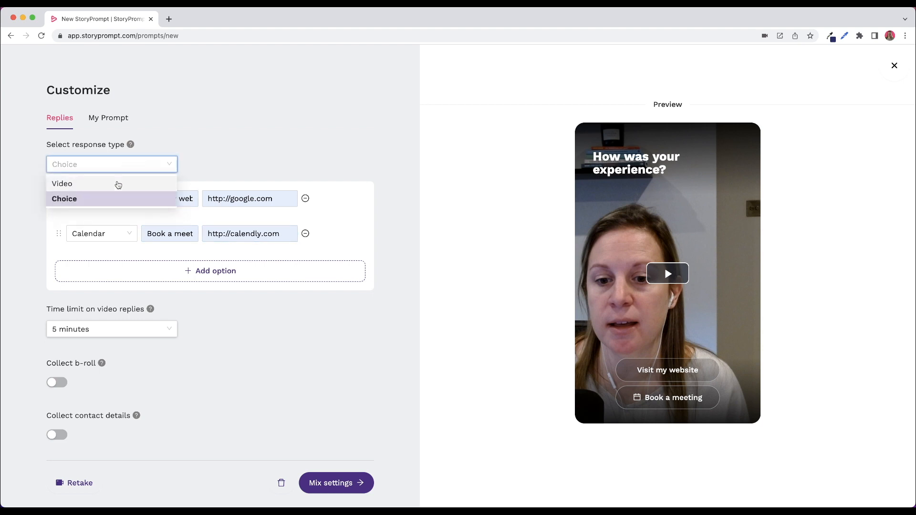
click(61, 183)
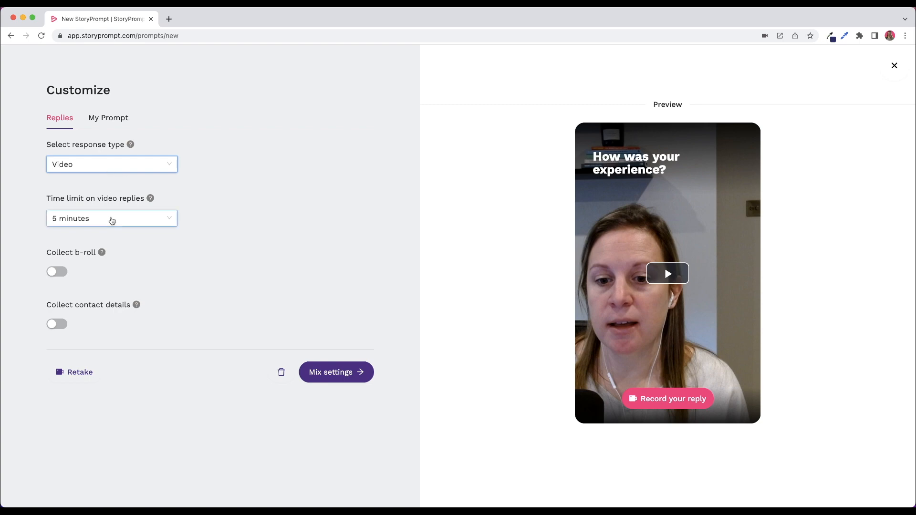
Step: Enable b-roll, contact details and consent collection for video replies, then proceed
click(110, 218)
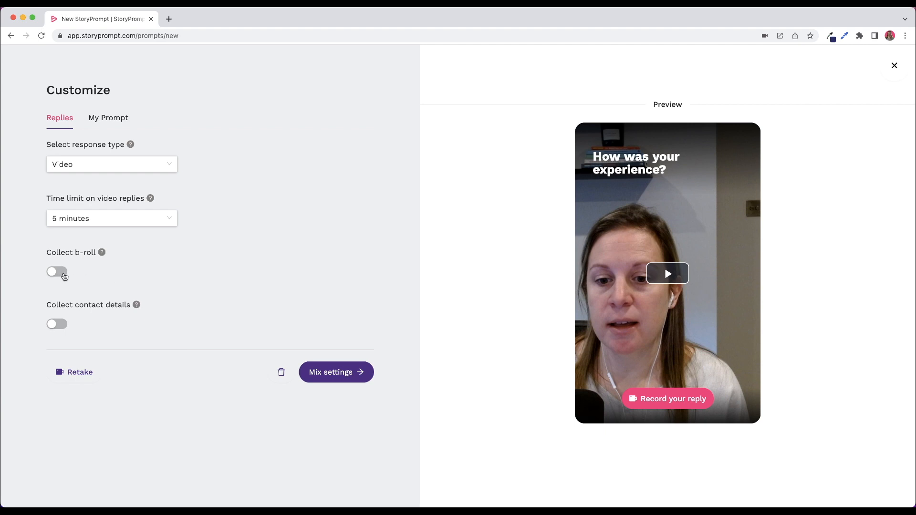
click(56, 272)
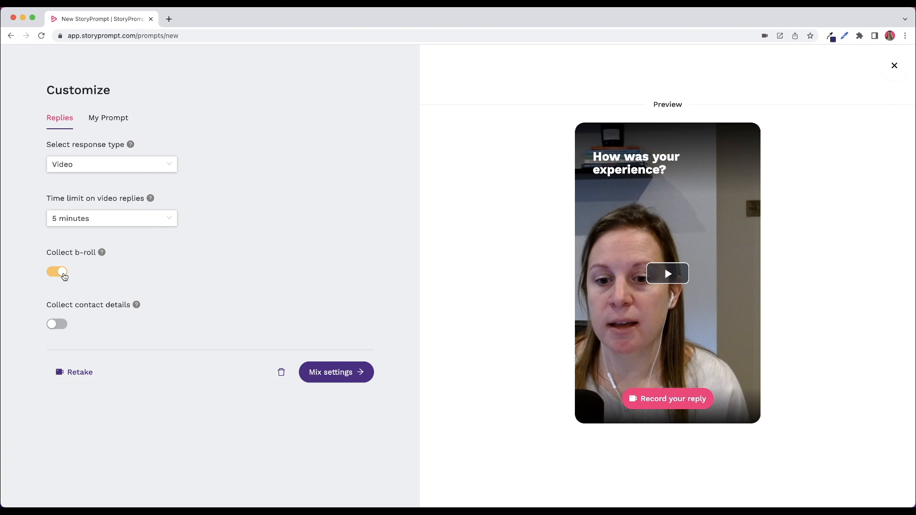
mouse_move(86, 279)
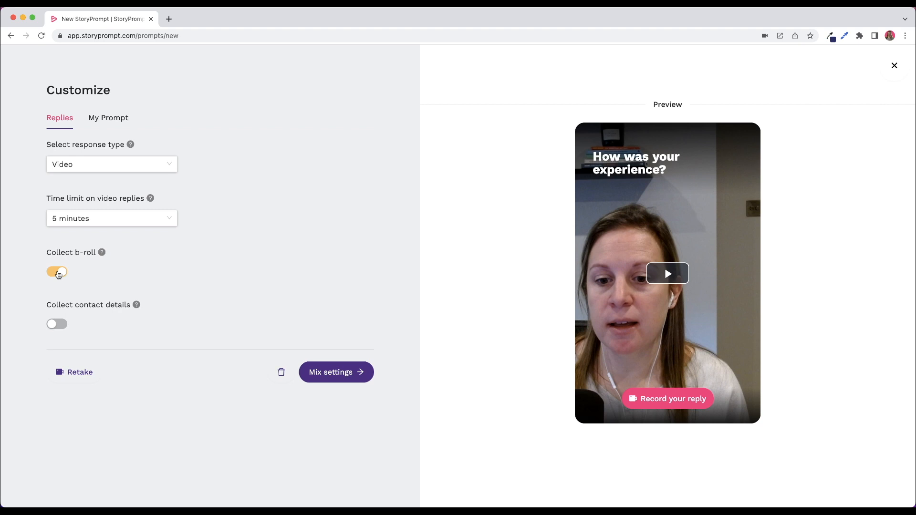
click(56, 271)
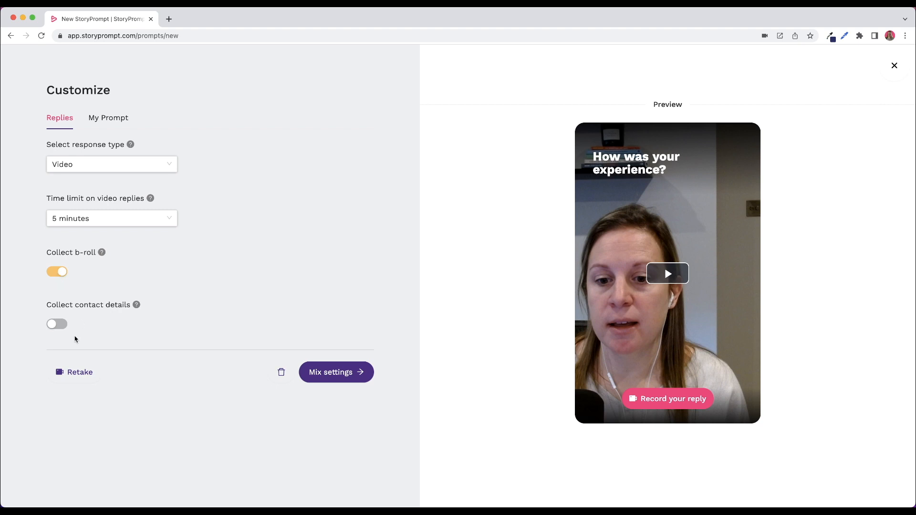
click(56, 325)
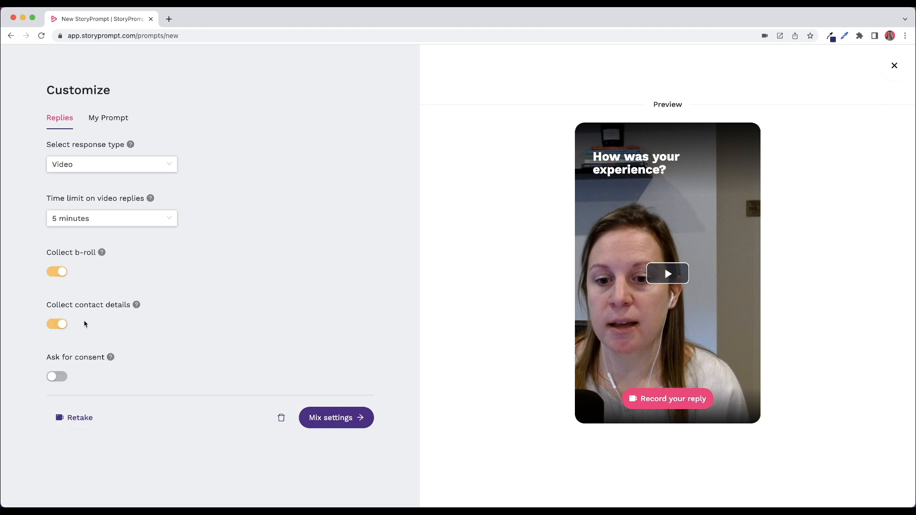
click(57, 376)
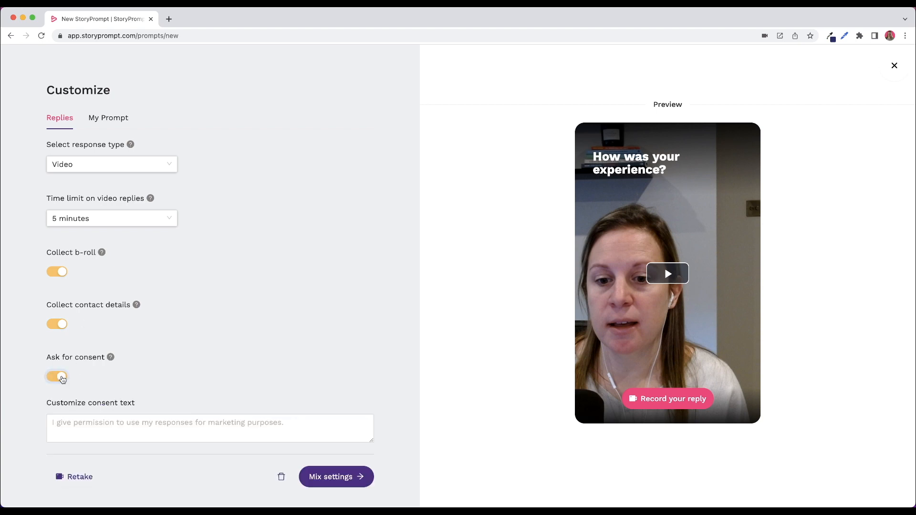
click(56, 377)
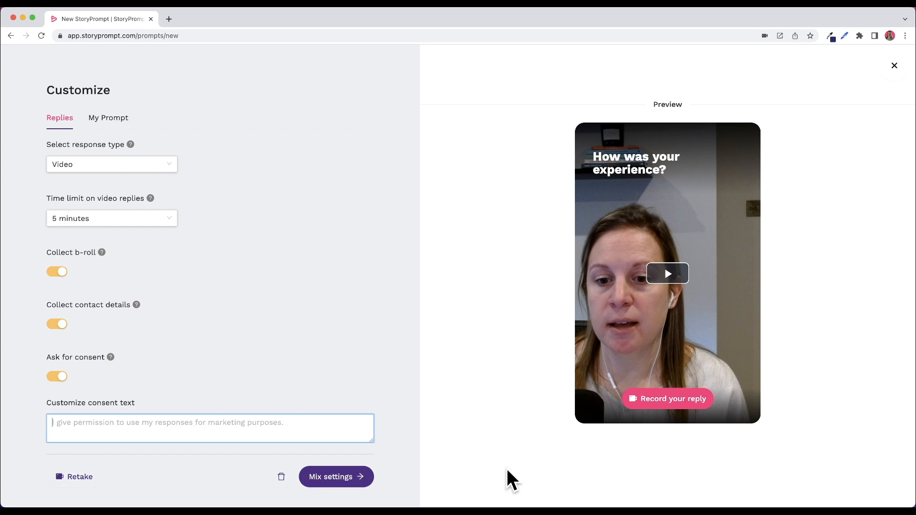
click(334, 477)
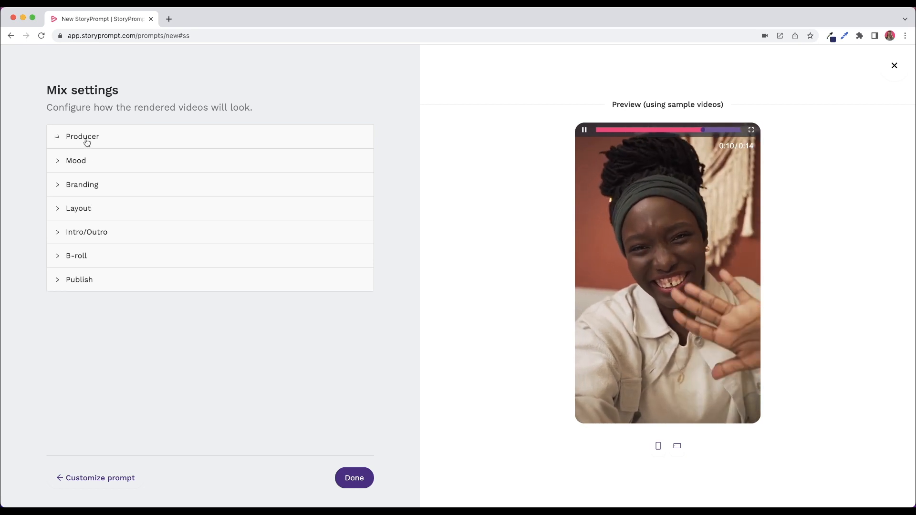
Step: Review the Inspirational mood, branding colours and logo, and Portrait layout mix settings
click(82, 136)
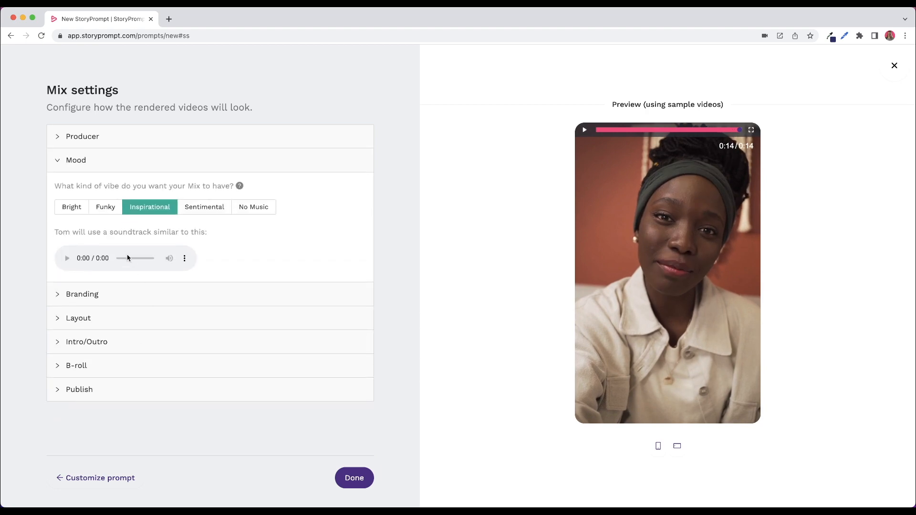
mouse_move(118, 299)
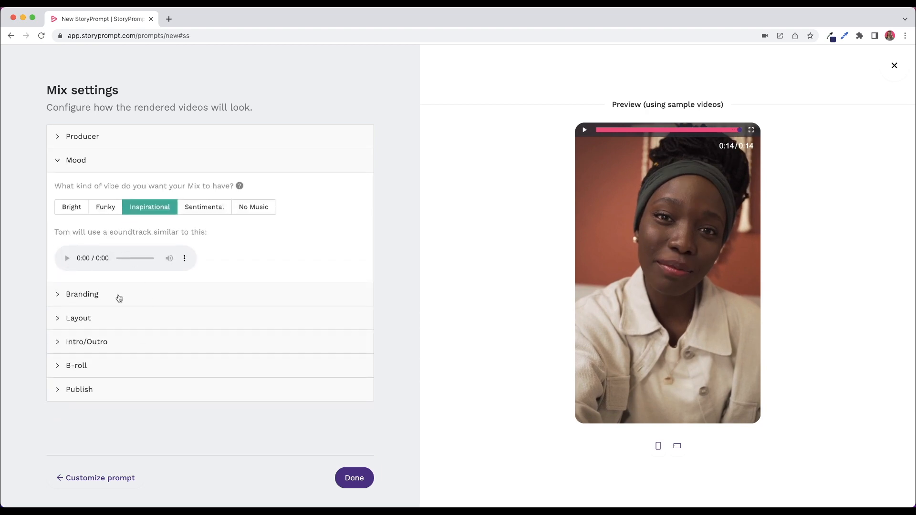
click(82, 294)
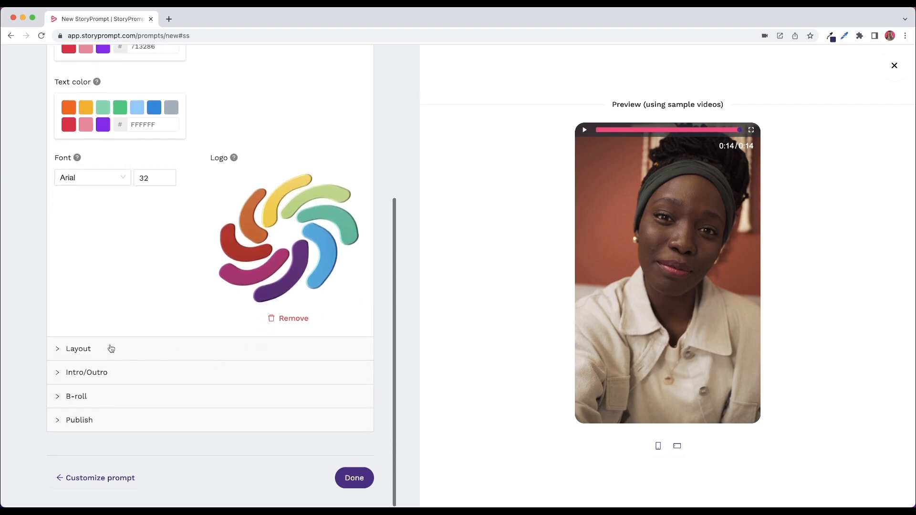
click(78, 349)
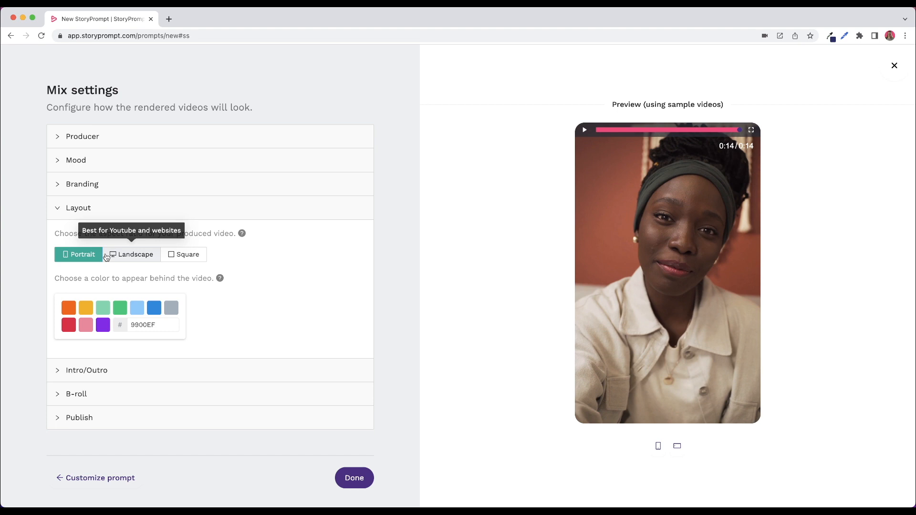
mouse_move(183, 254)
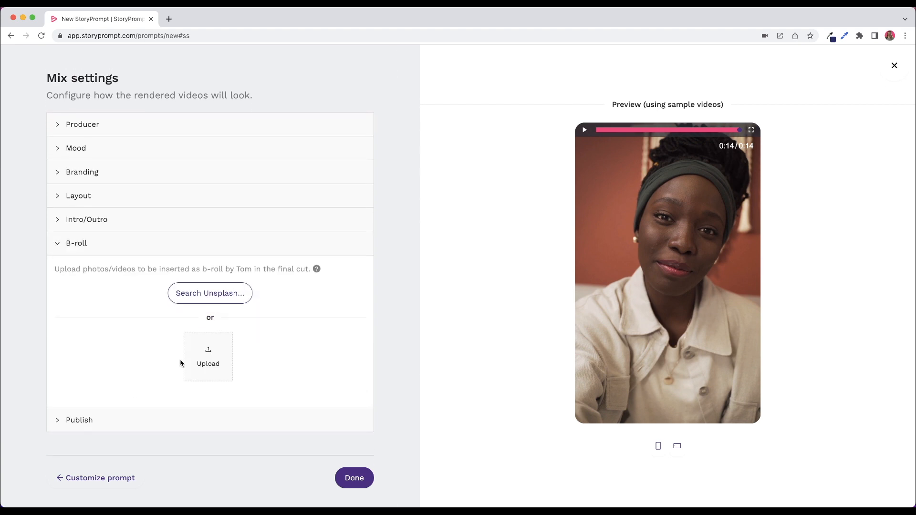
mouse_move(208, 364)
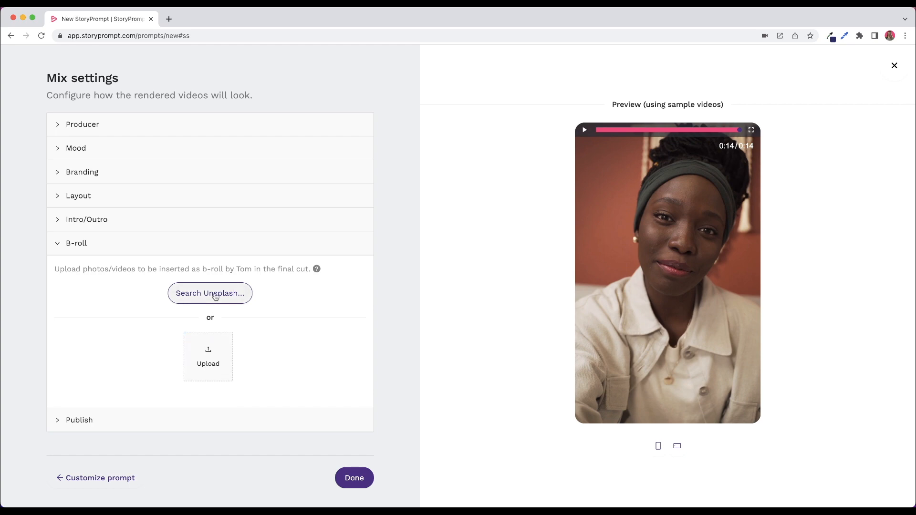
Step: Search Unsplash for 'Happy customer' and select the woman holding an ice cream as b-roll
click(209, 293)
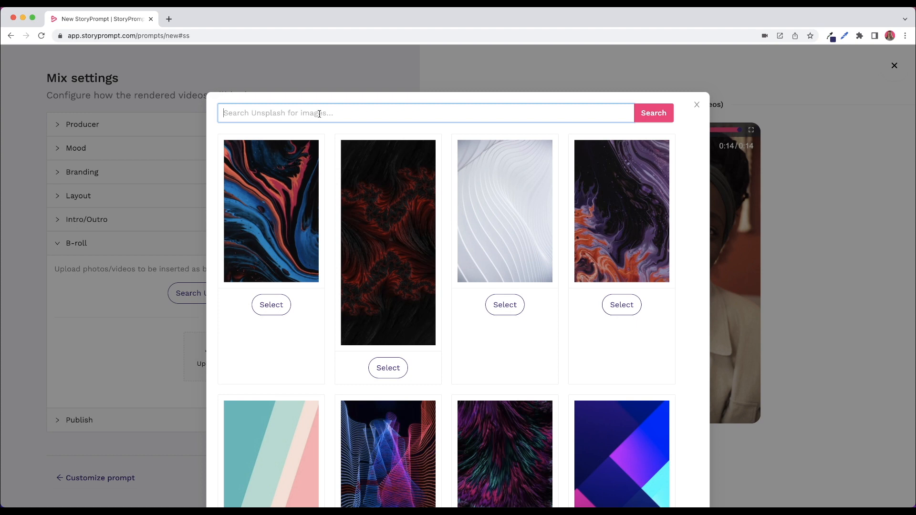
text(Happy customer)
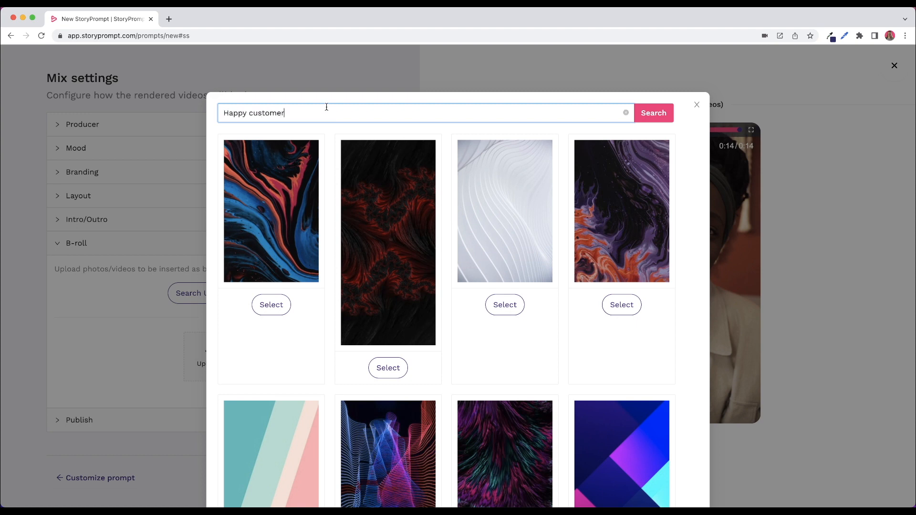
click(653, 113)
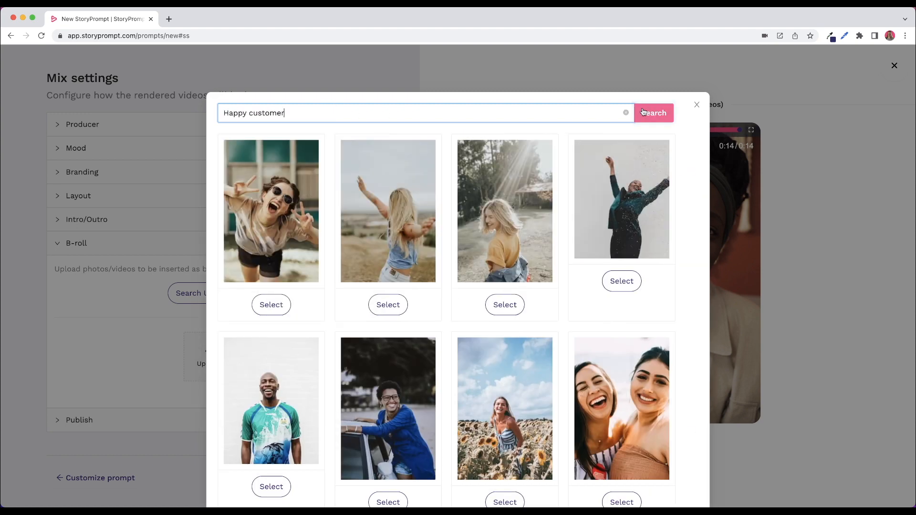
scroll(down, 3)
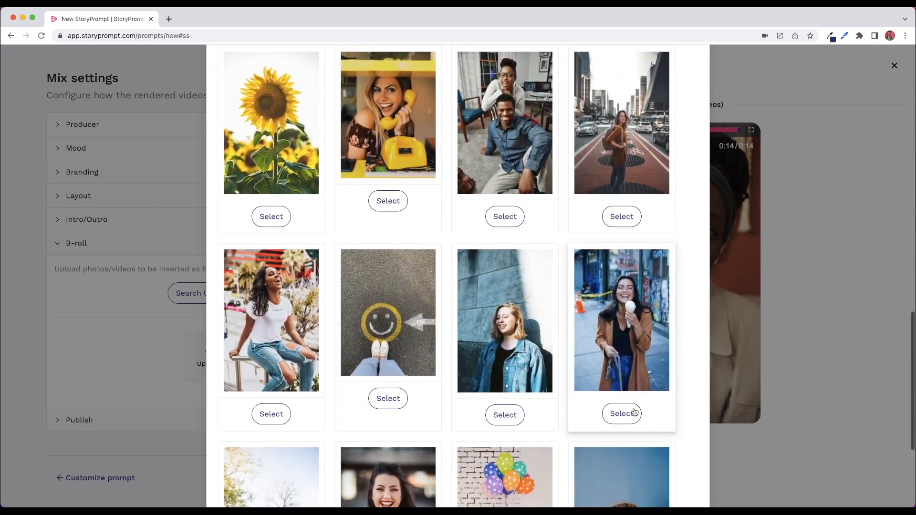
click(621, 413)
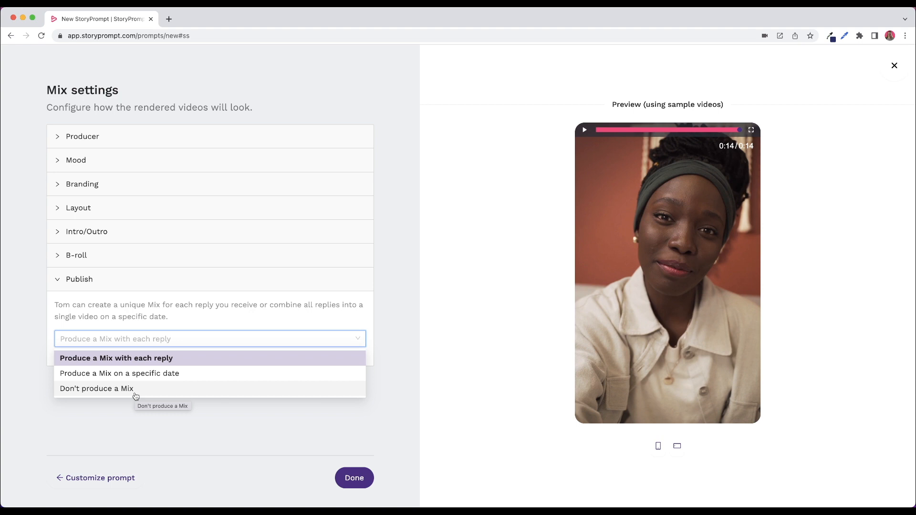
mouse_move(130, 359)
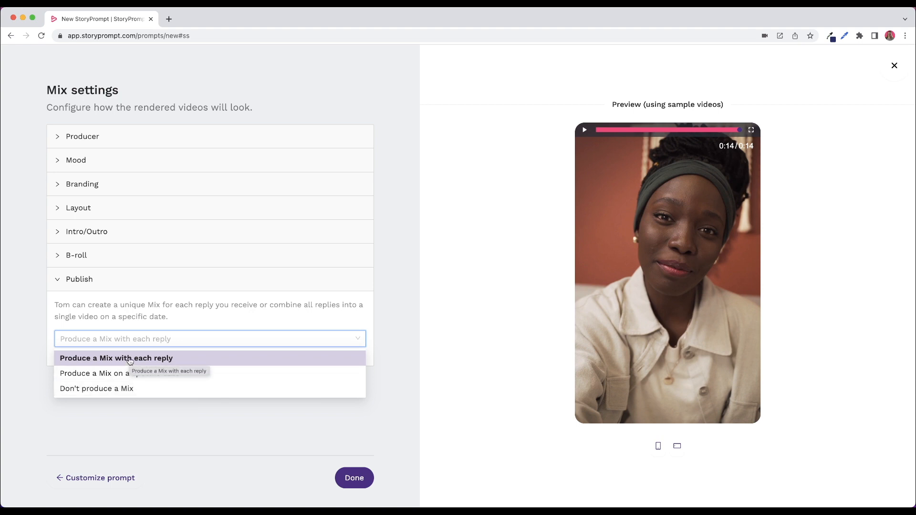
Step: Set publishing to produce a mix with each reply and finish the Feedback prompt
click(115, 357)
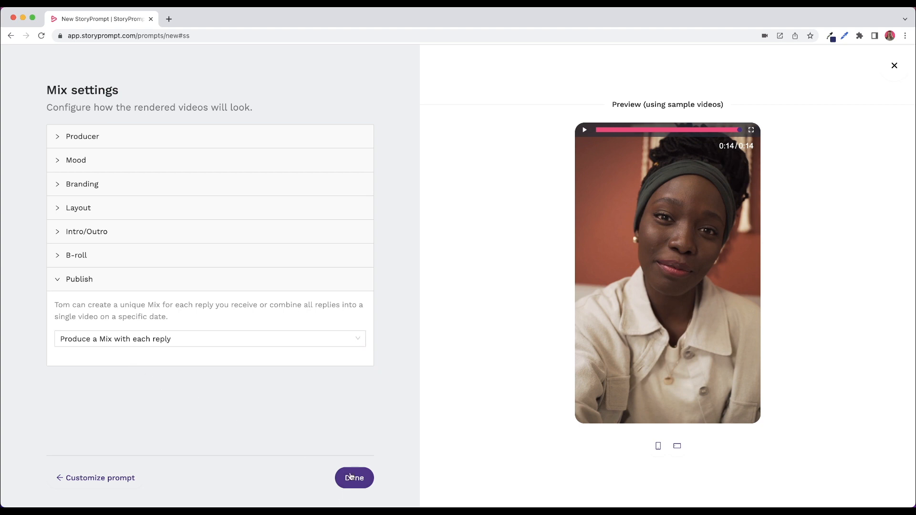
click(353, 478)
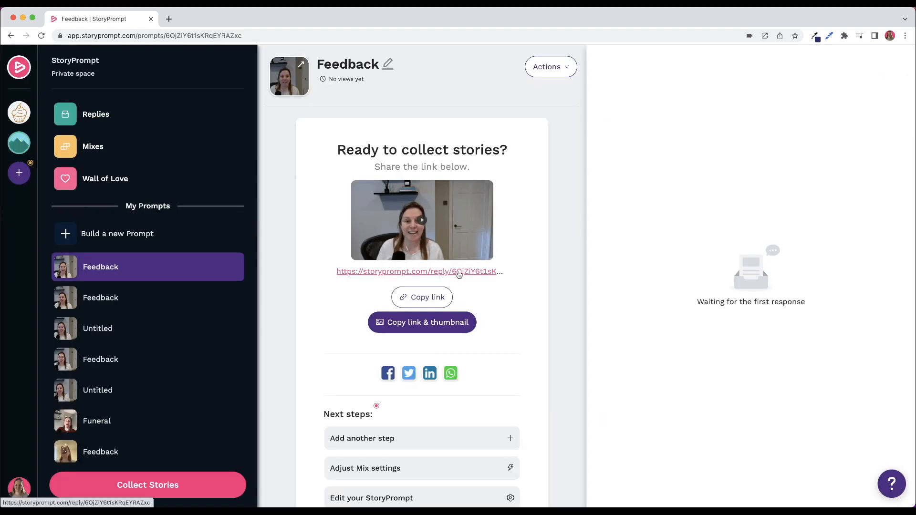
mouse_move(420, 296)
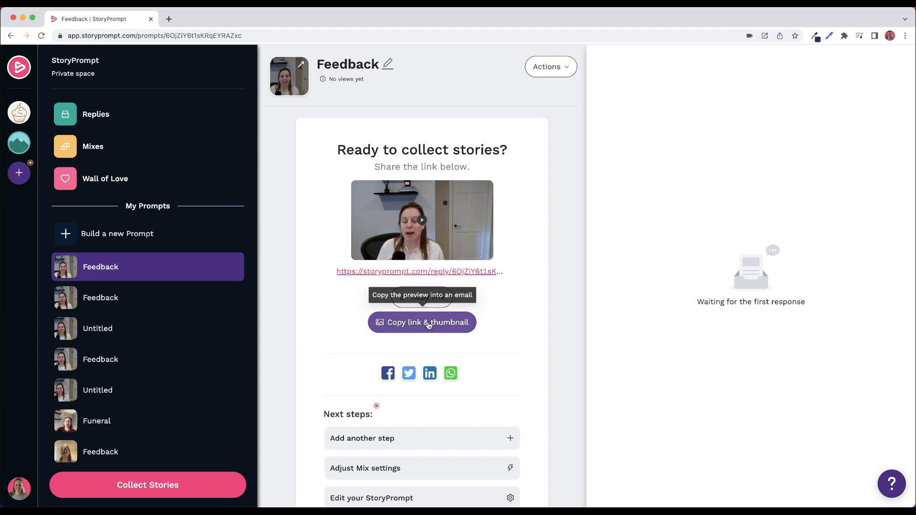
scroll(down, 3)
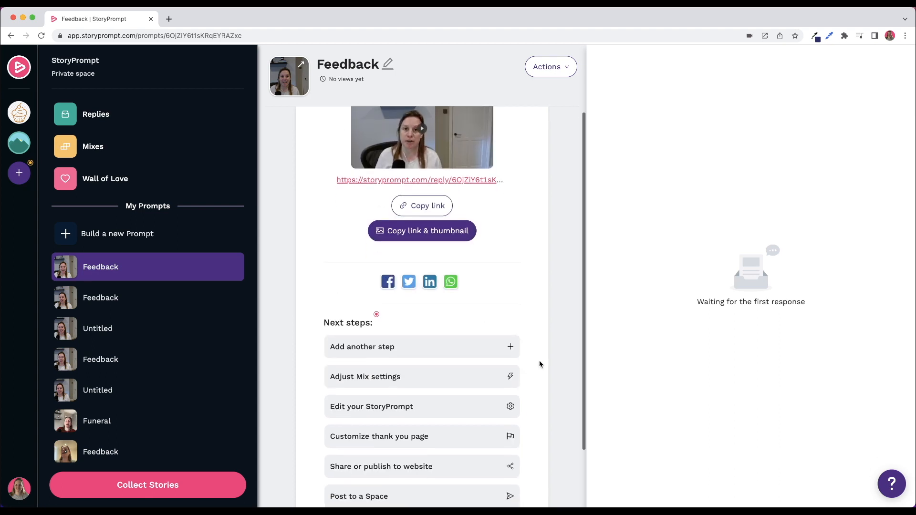
scroll(down, 3)
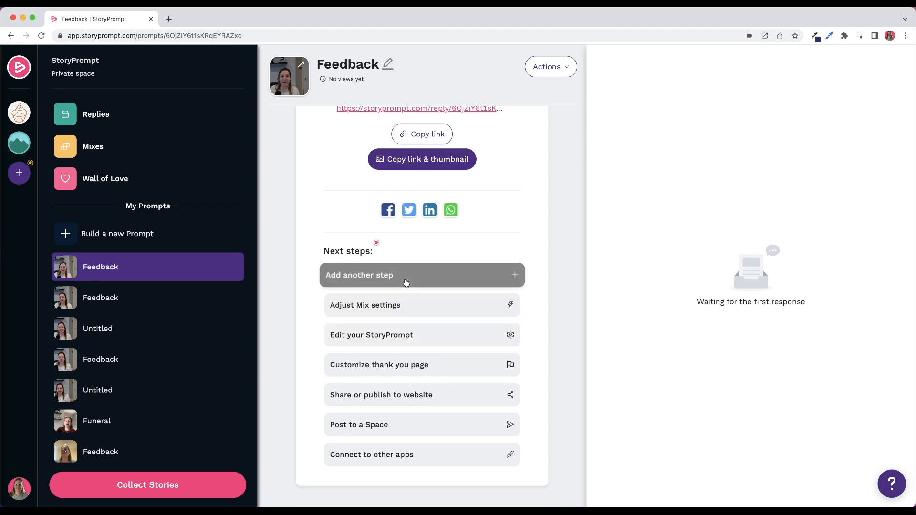
click(421, 275)
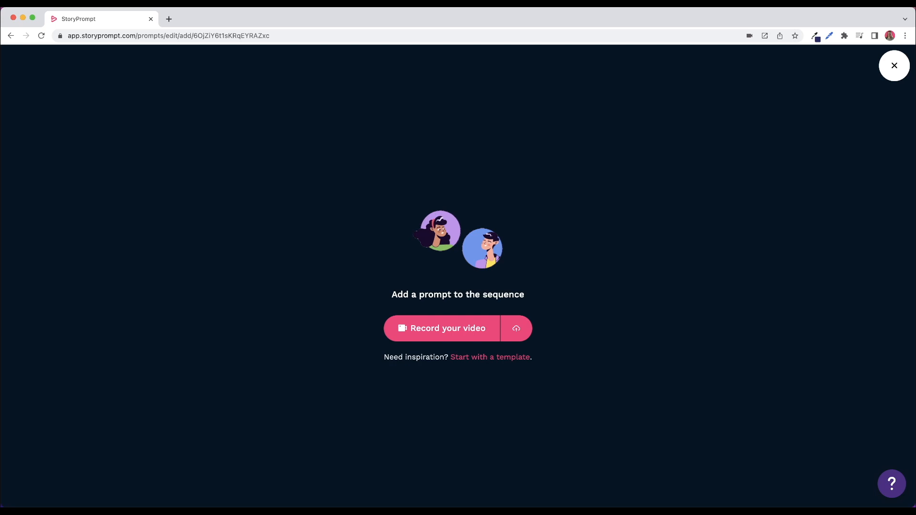
click(894, 66)
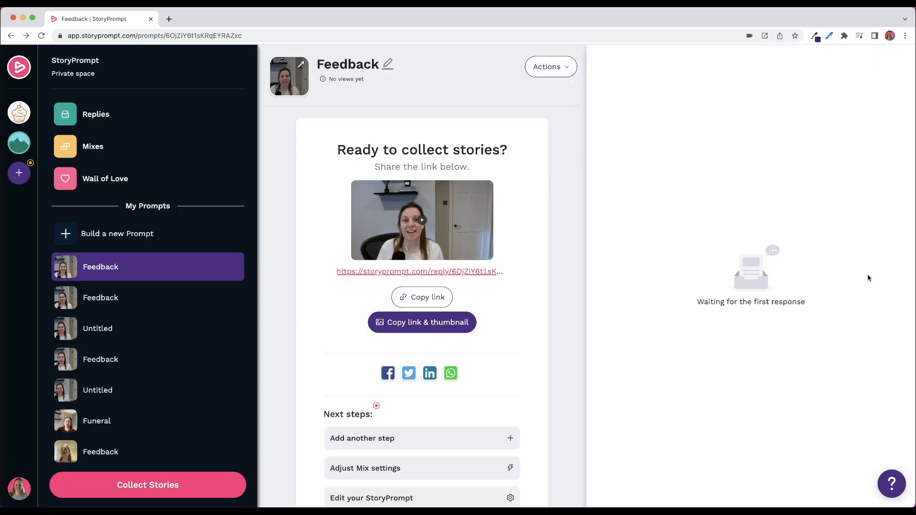